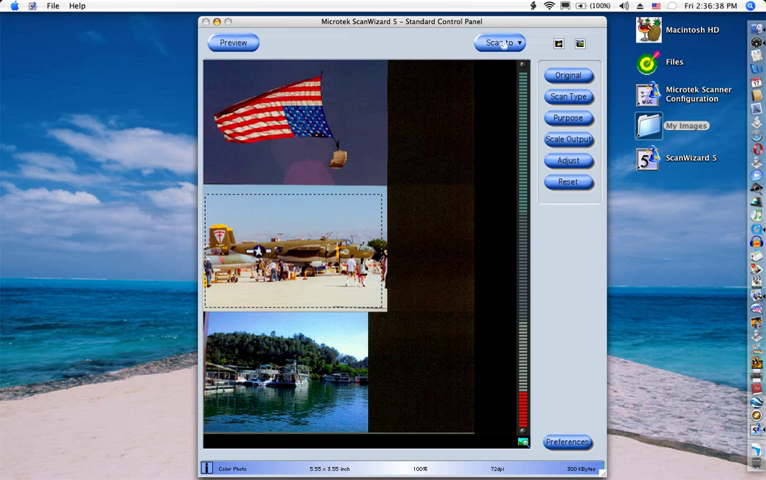
- Show the Scan To destination list for the framed airplane photo
{"action": "left_click", "coordinate": [500, 44]}
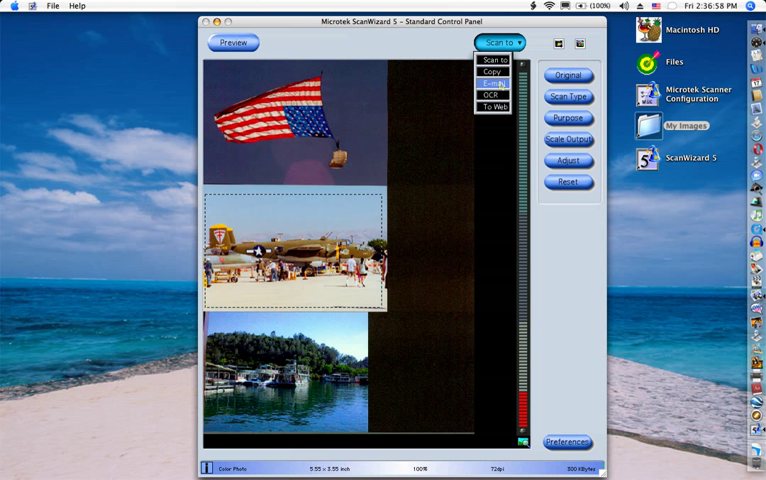
{"action": "mouse_move", "coordinate": [492, 84]}
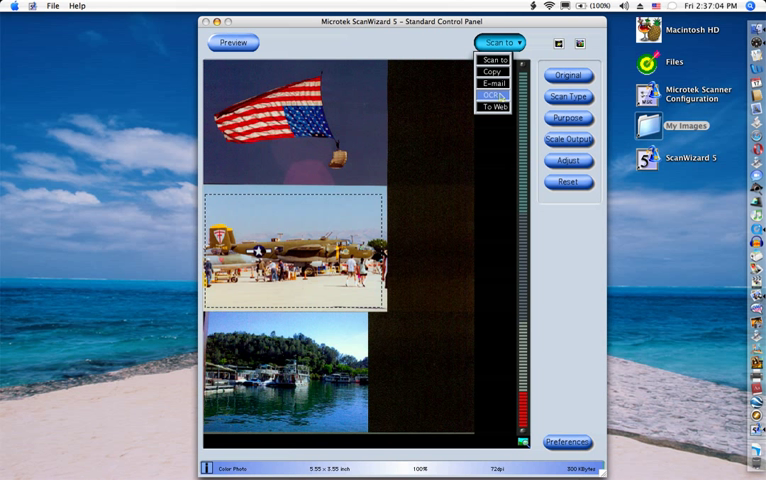
{"action": "mouse_move", "coordinate": [492, 106]}
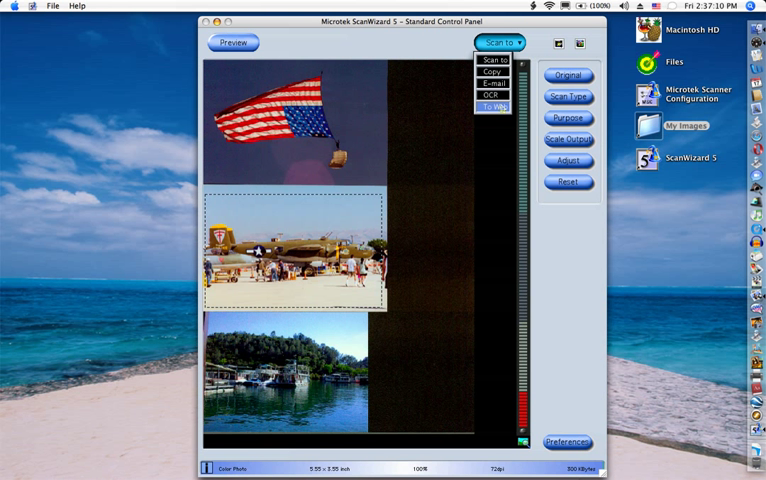
{"action": "mouse_move", "coordinate": [492, 60]}
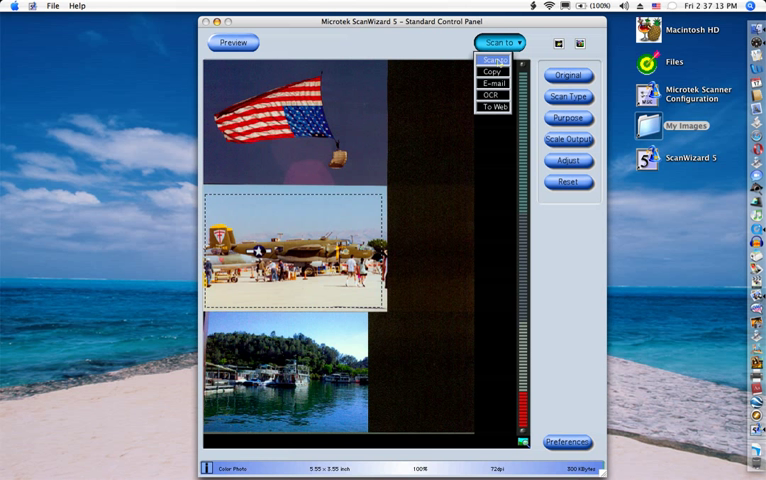
- Scan to a file named 'Airplane' in JPEG format in My Images and start the scan
{"action": "left_click", "coordinate": [492, 60]}
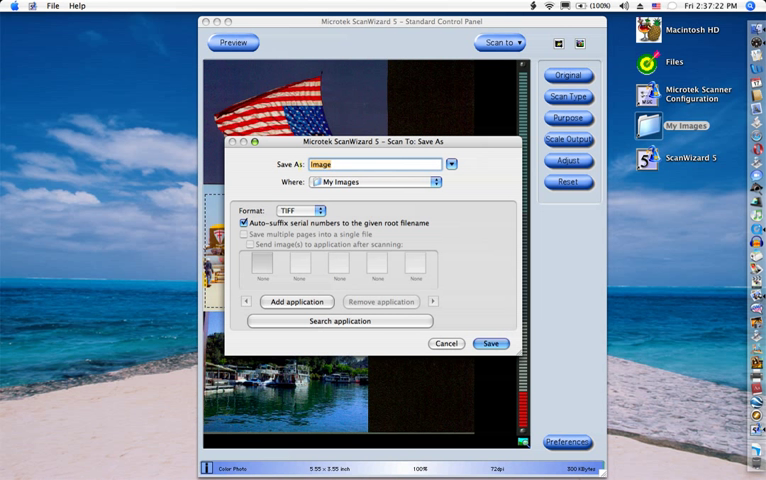
{"action": "type", "text": "A"}
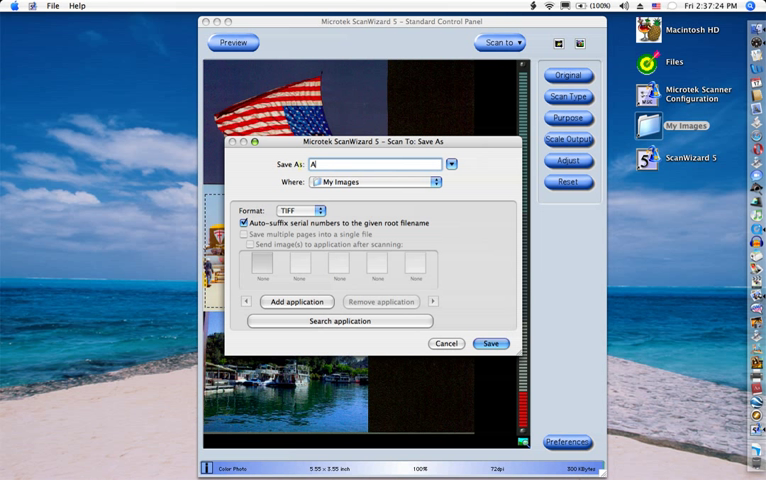
{"action": "type", "text": "irpla"}
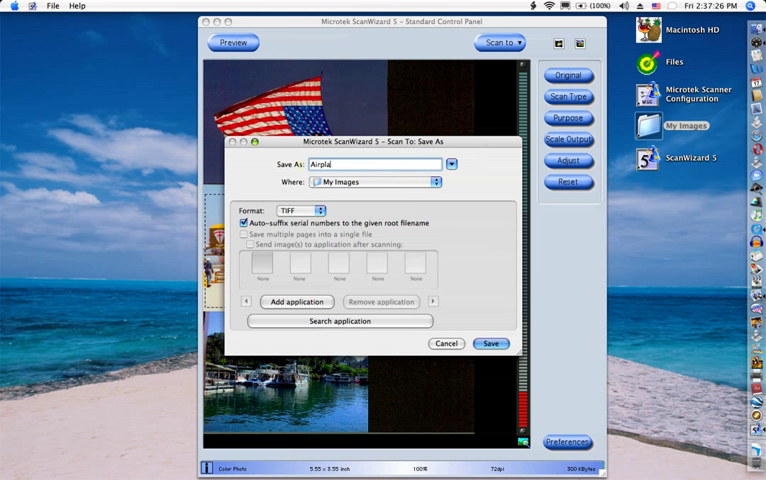
{"action": "type", "text": "ne"}
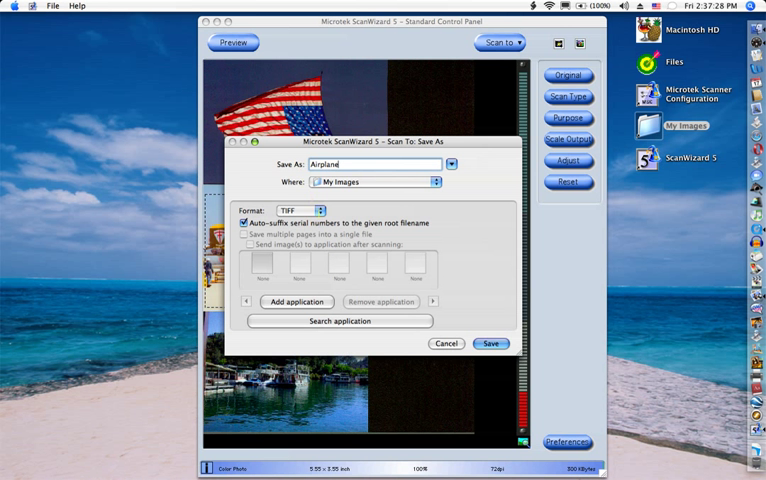
{"action": "left_click", "coordinate": [296, 204]}
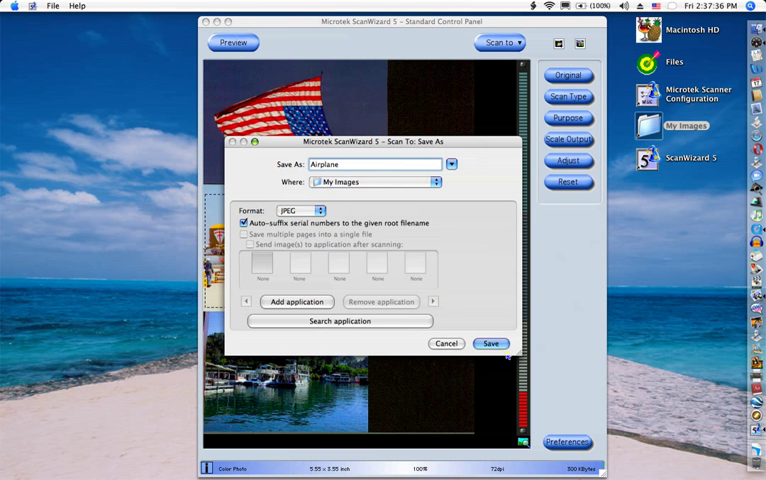
{"action": "left_click", "coordinate": [490, 344]}
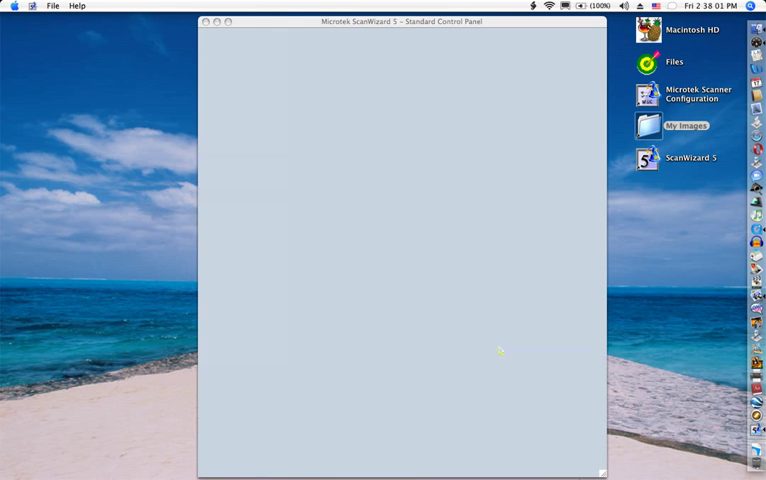
- After the scan completes, show the My Images folder with the new Airplane file
{"action": "left_click", "coordinate": [234, 42]}
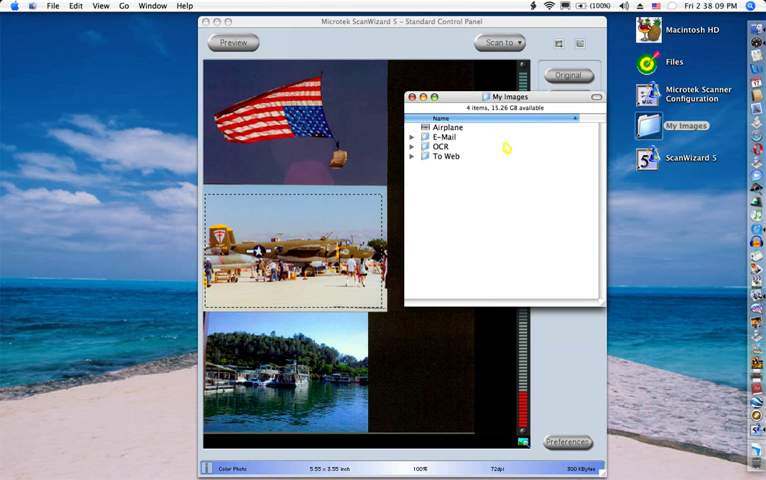
- Open the scanned Airplane file from My Images in Preview
{"action": "double_click", "coordinate": [448, 128]}
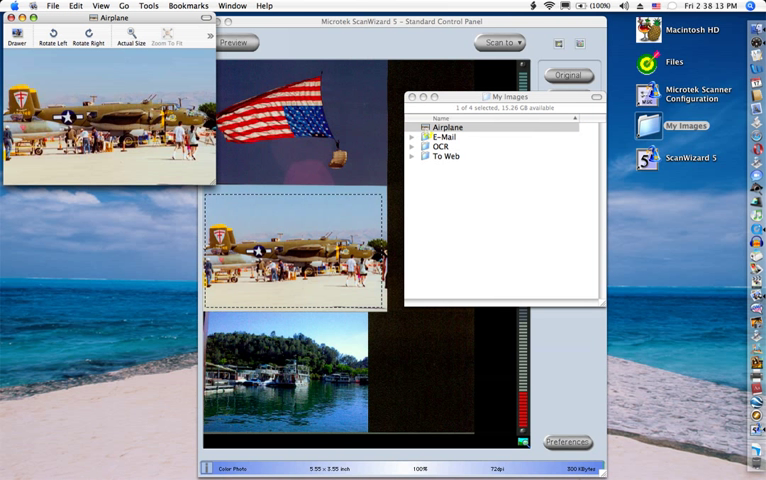
{"action": "mouse_move", "coordinate": [240, 164]}
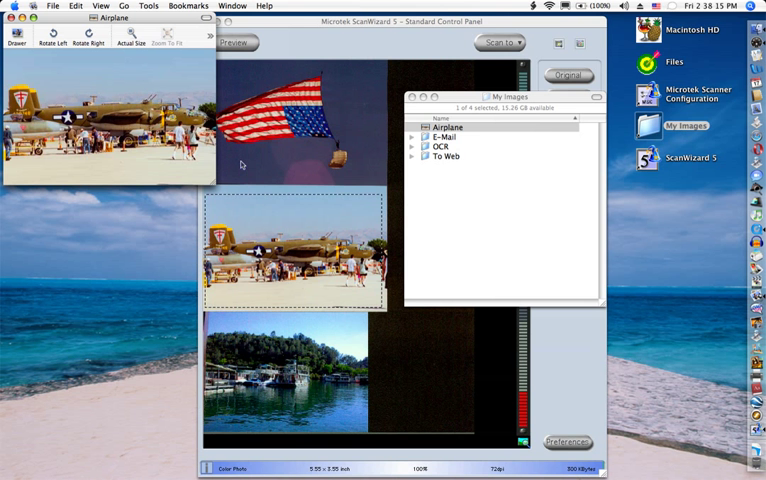